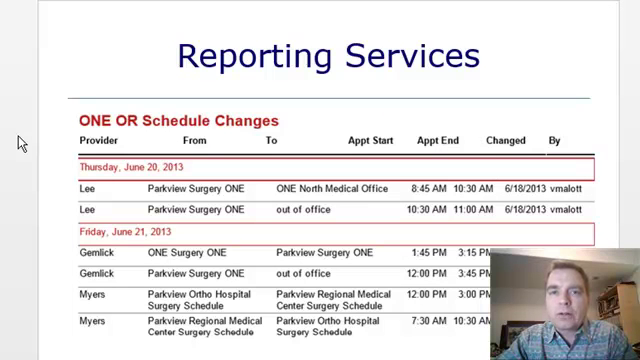
pyautogui.moveTo(68, 32)
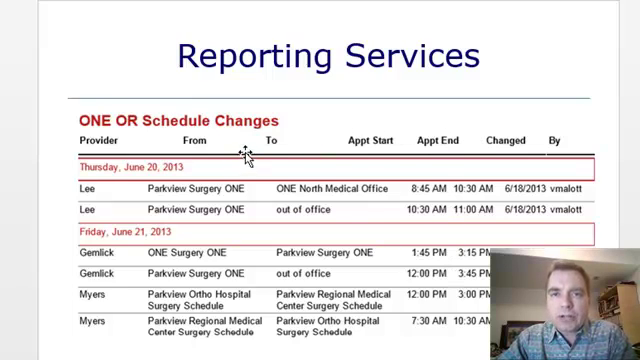
pyautogui.moveTo(426, 116)
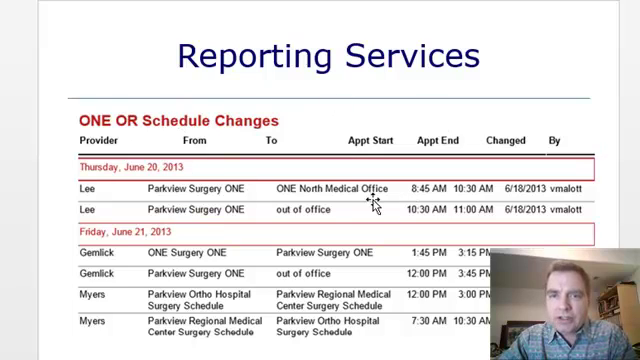
pyautogui.moveTo(344, 288)
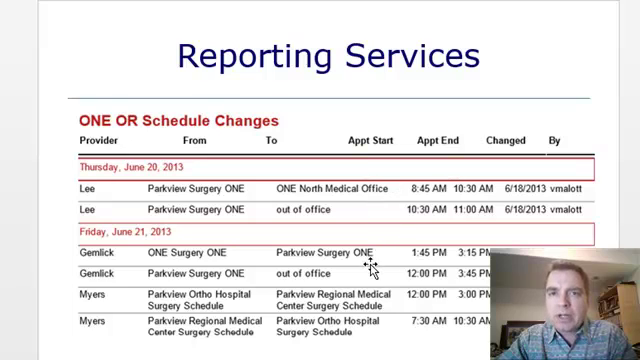
pyautogui.moveTo(332, 118)
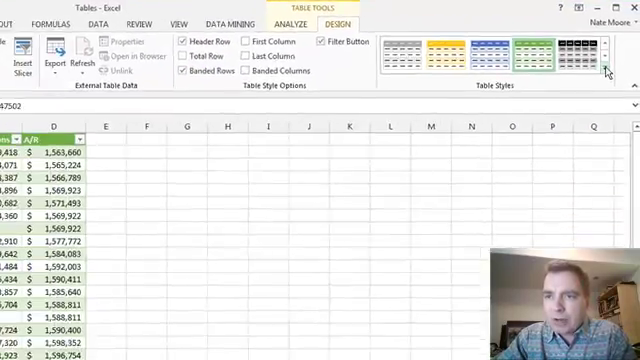
# Expand the Table Styles gallery to show every available style for the daily table.
pyautogui.click(608, 68)
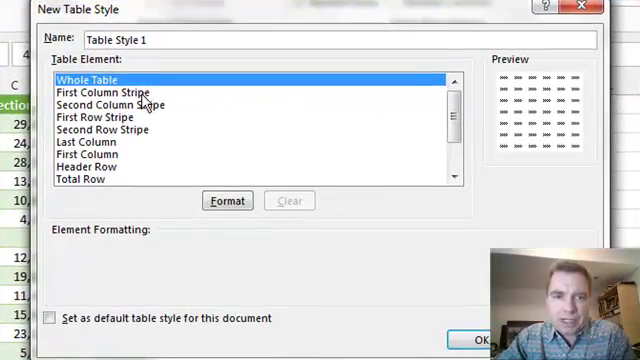
pyautogui.moveTo(160, 118)
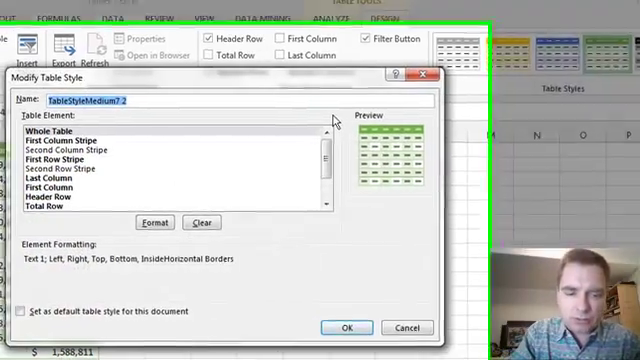
# Name the duplicated style 'Week summary' and select its First Row Stripe element.
pyautogui.write('Week')
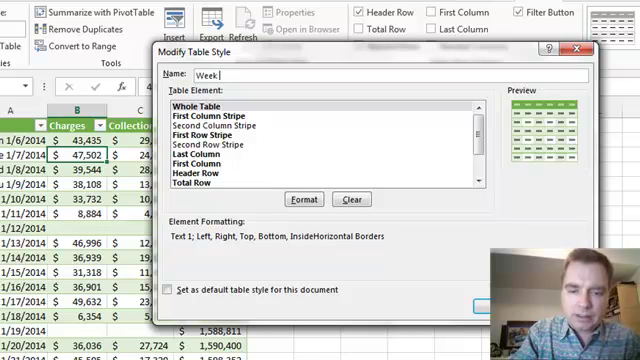
pyautogui.write('summary')
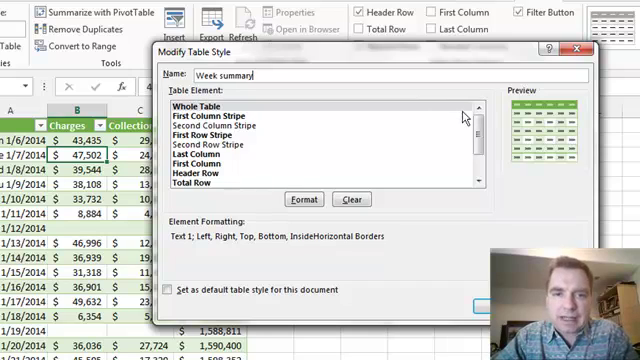
pyautogui.moveTo(316, 132)
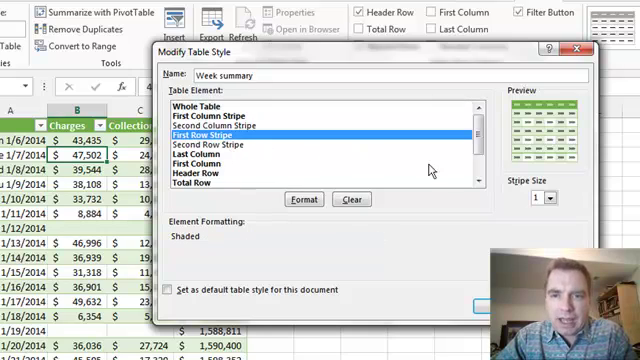
pyautogui.click(548, 198)
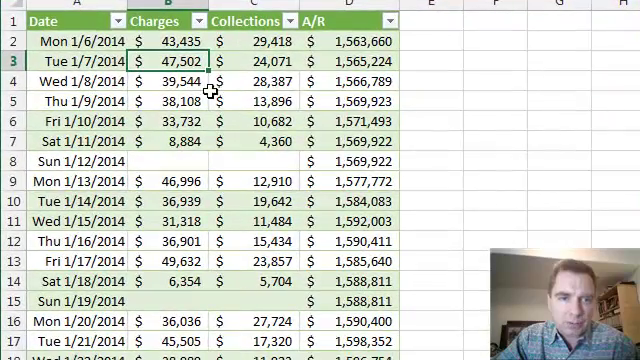
pyautogui.moveTo(262, 164)
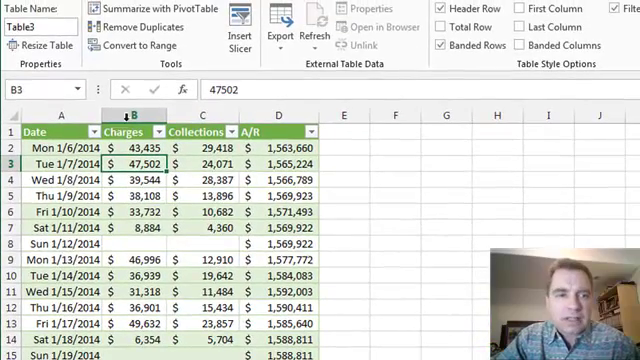
pyautogui.click(60, 148)
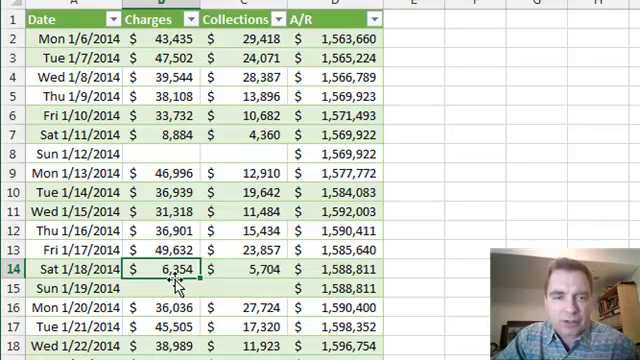
pyautogui.click(156, 288)
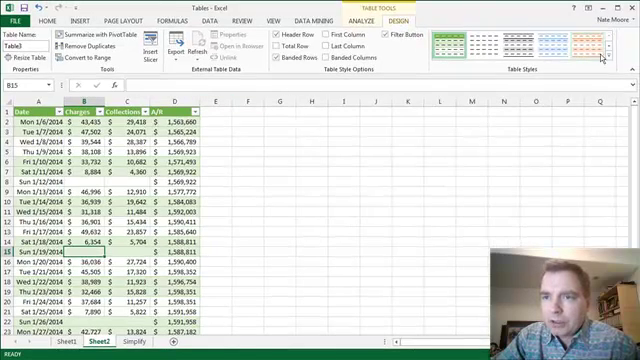
# Reopen the Week summary style for editing and change its row stripe size.
pyautogui.click(608, 56)
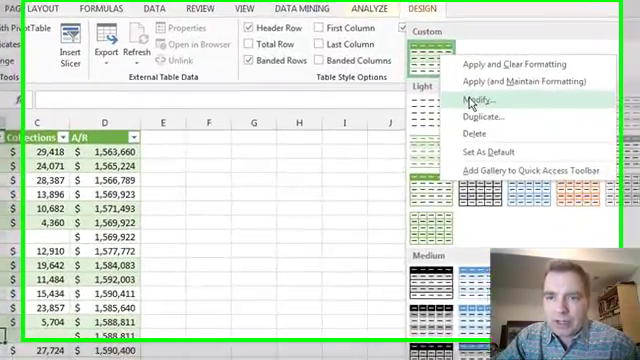
pyautogui.click(488, 100)
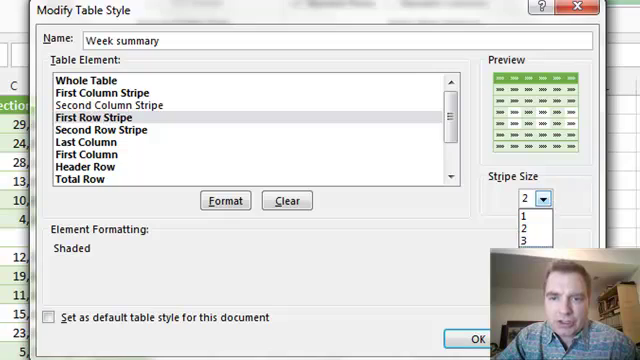
pyautogui.click(520, 200)
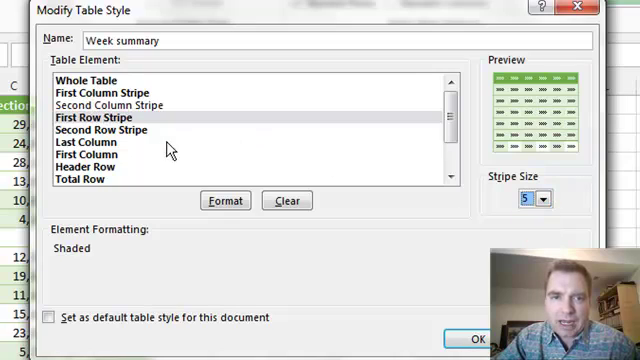